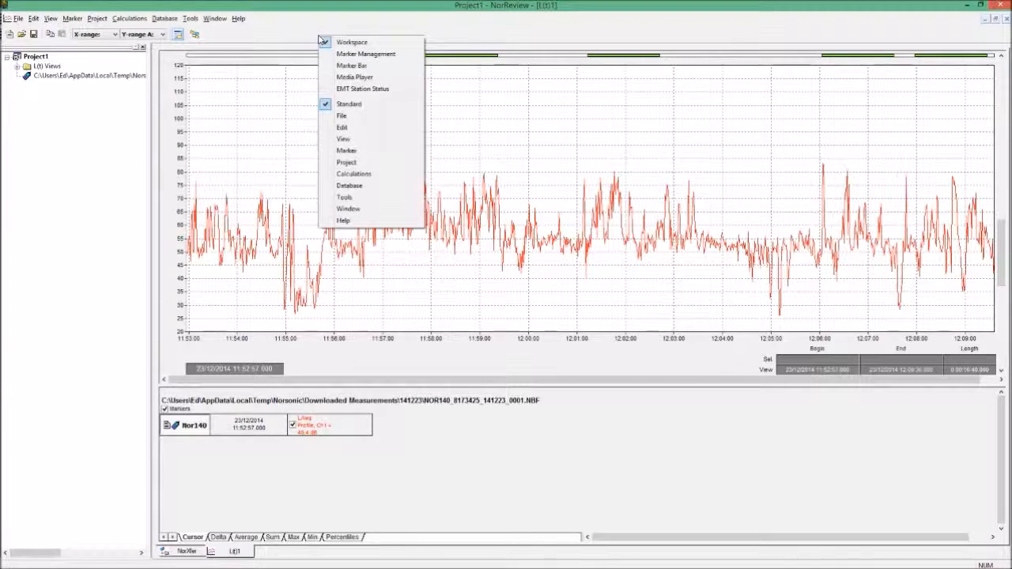
mouse_move(356, 127)
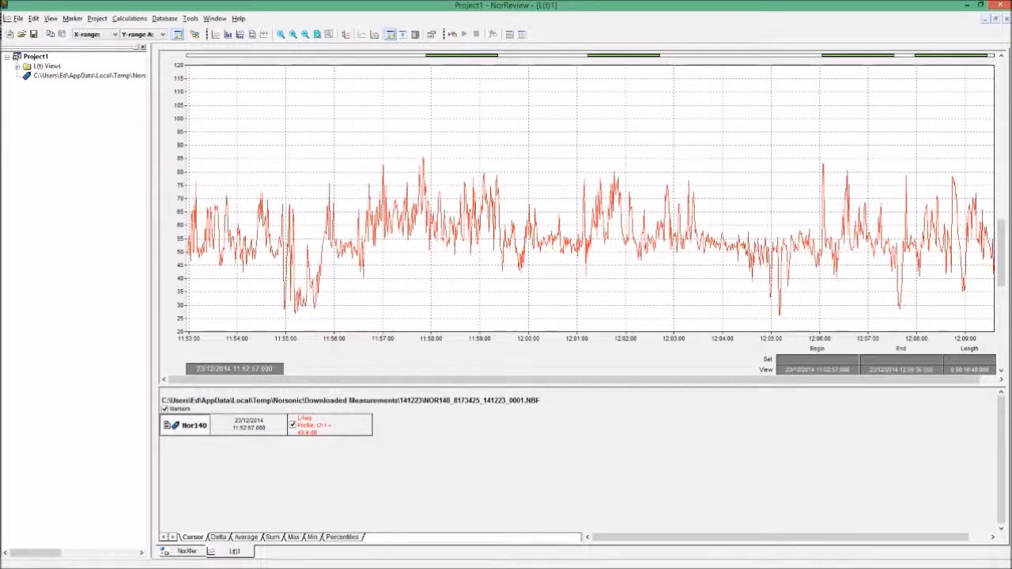
mouse_move(220, 69)
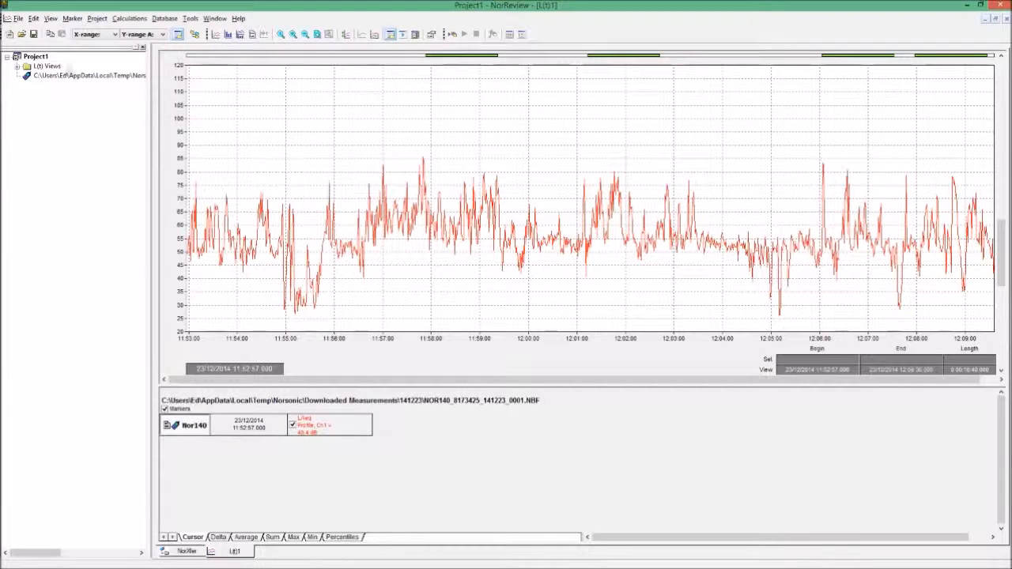
Show the legend for the audio recording and channel-1 LAeq profile beside the graph.
left_click(51, 19)
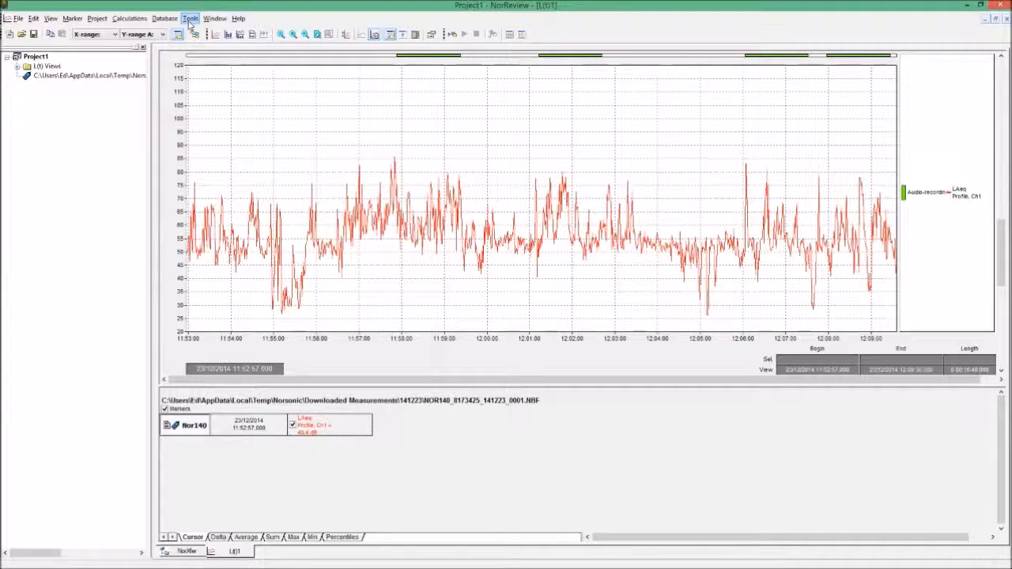
Bring up the Options dialog from the Tools menu, landing on General settings.
left_click(190, 19)
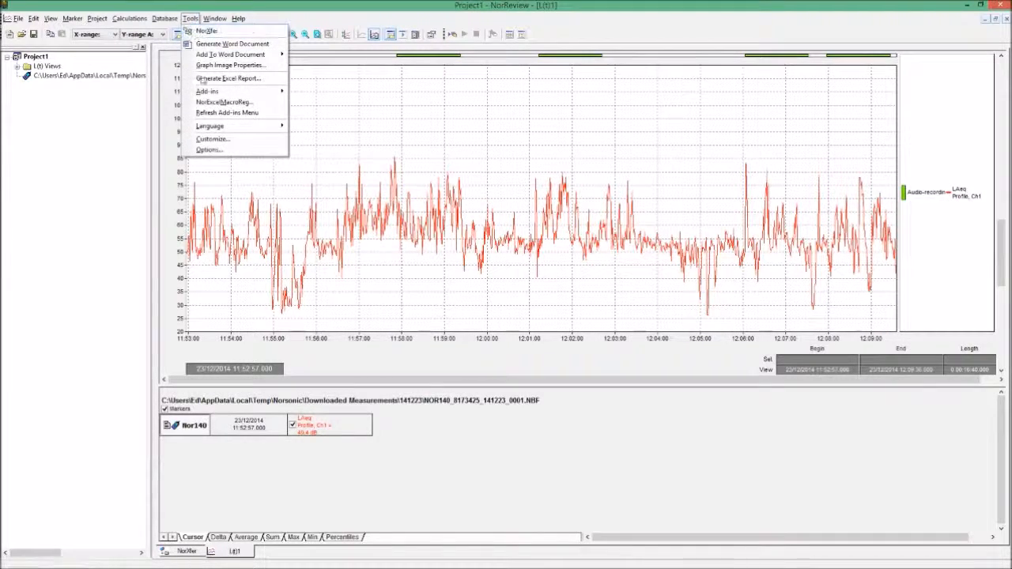
mouse_move(209, 150)
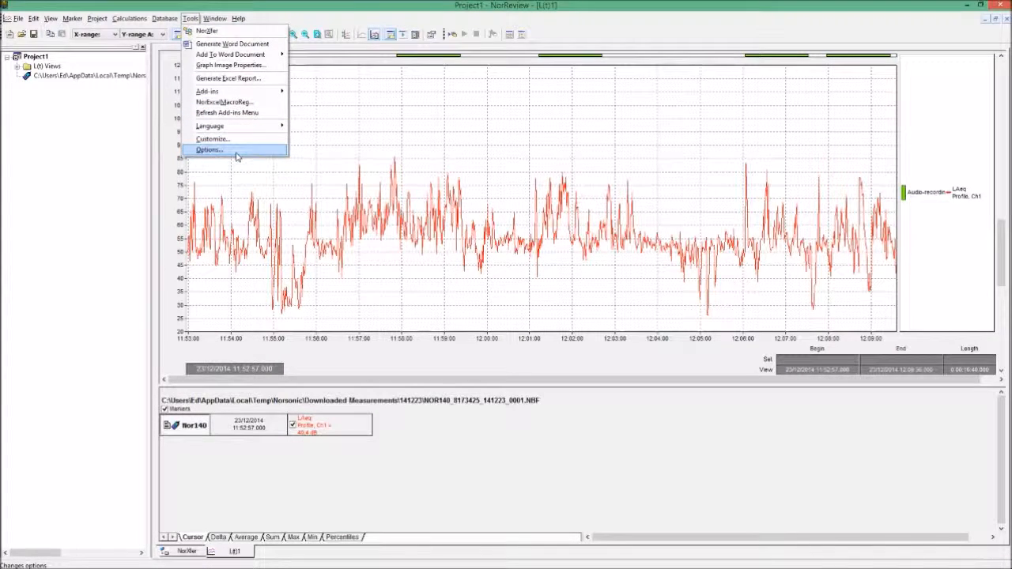
left_click(209, 150)
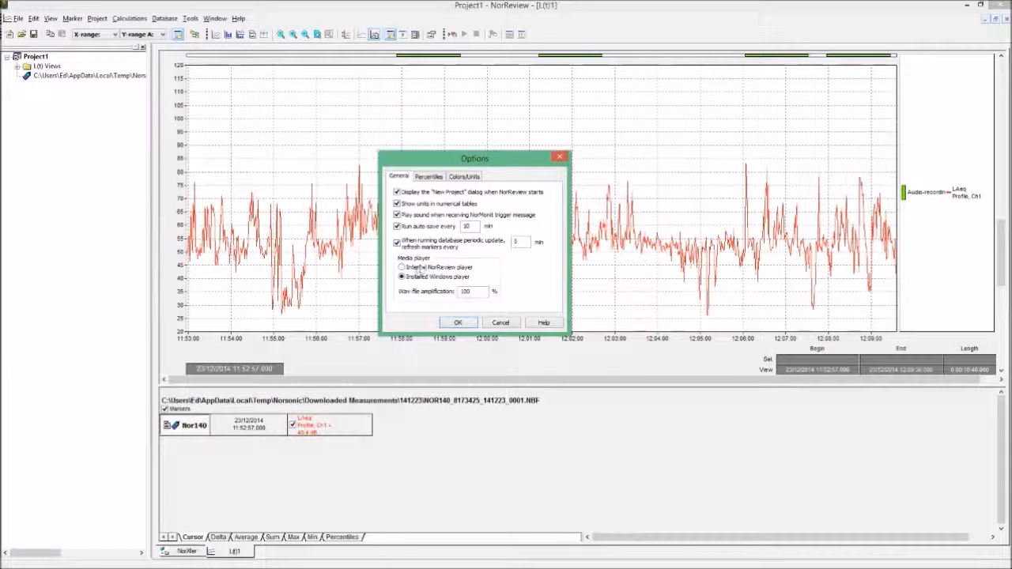
Choose the Internal NorReview player and set maximum file amplification to 100%.
left_click(402, 277)
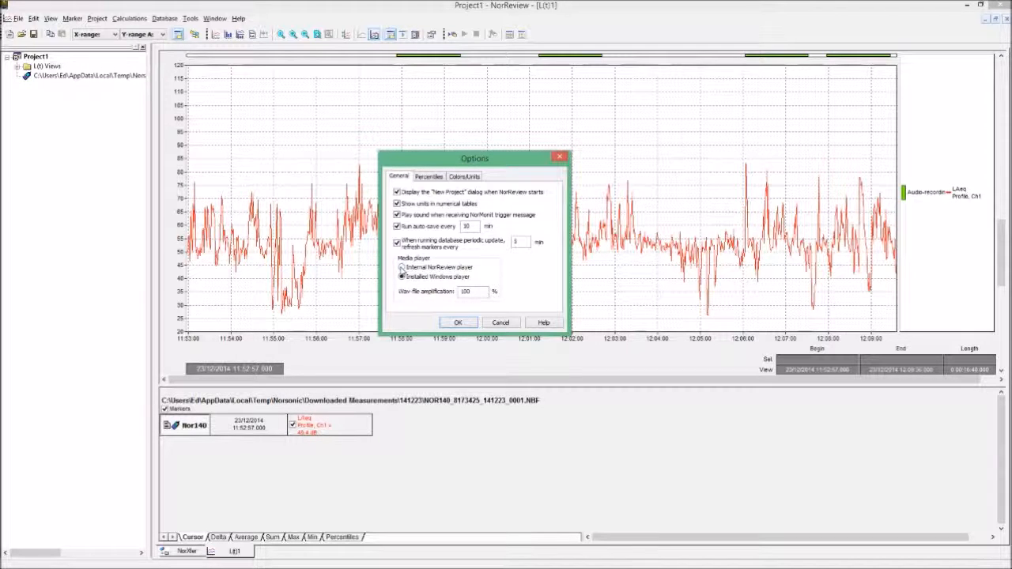
left_click(402, 267)
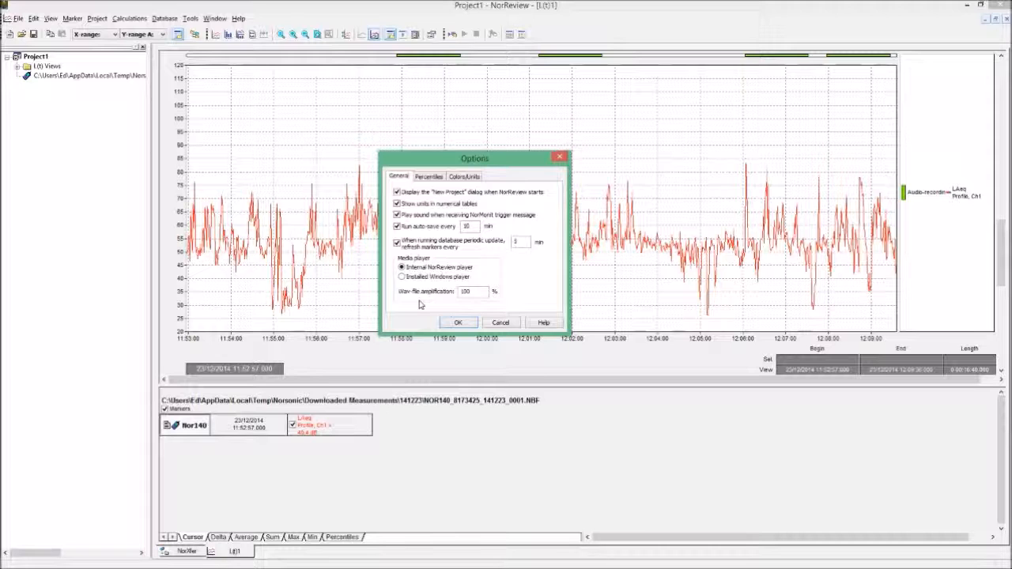
left_click(472, 291)
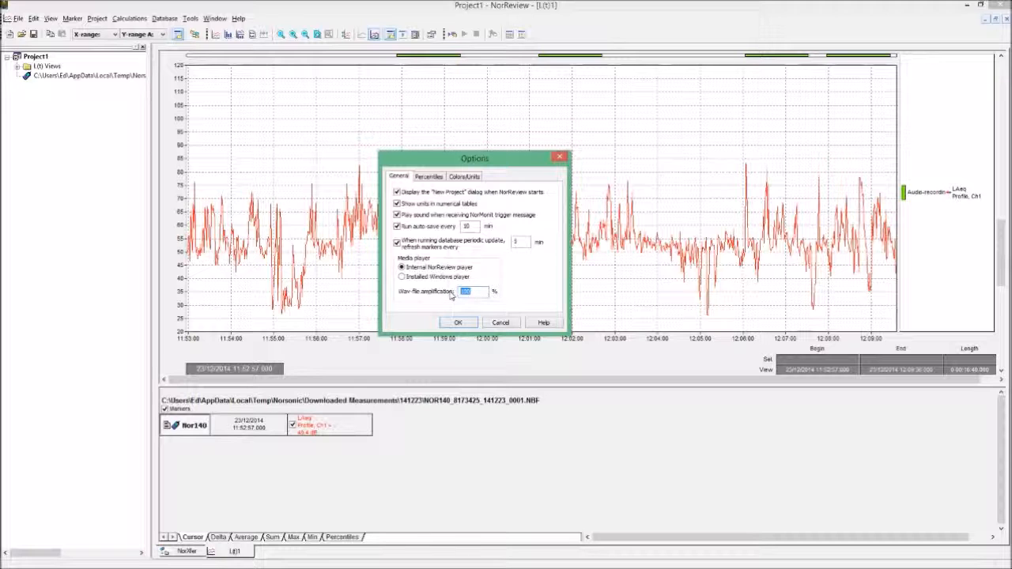
type("500")
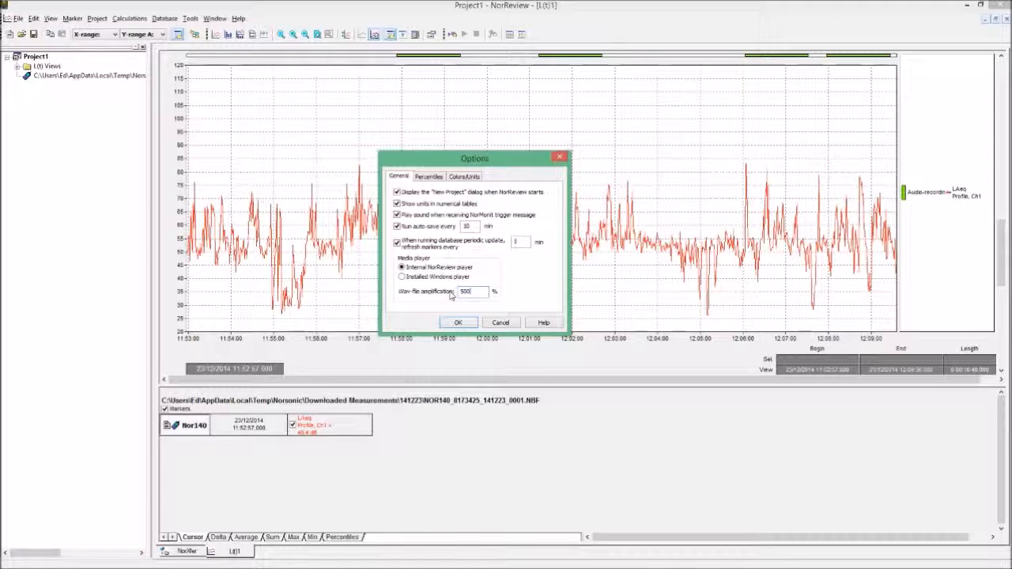
mouse_move(453, 299)
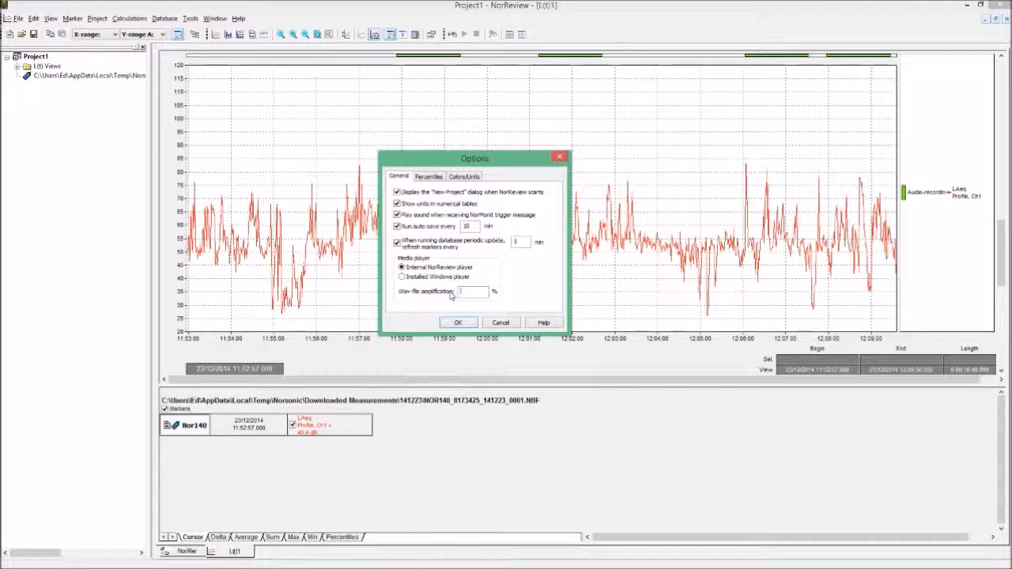
type("100")
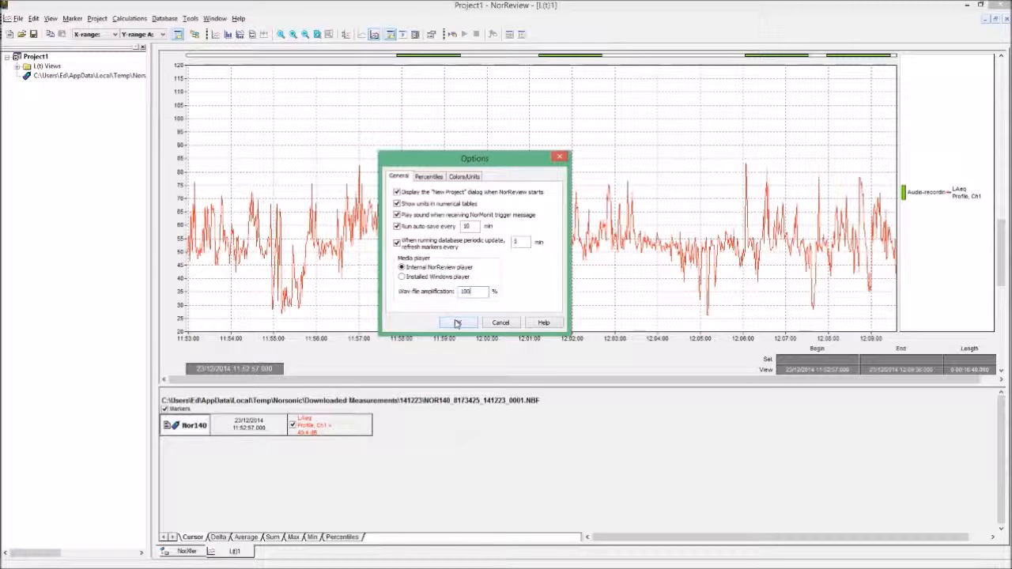
Apply the options and show the Marker Management panel listing the audio-recording markers.
left_click(459, 323)
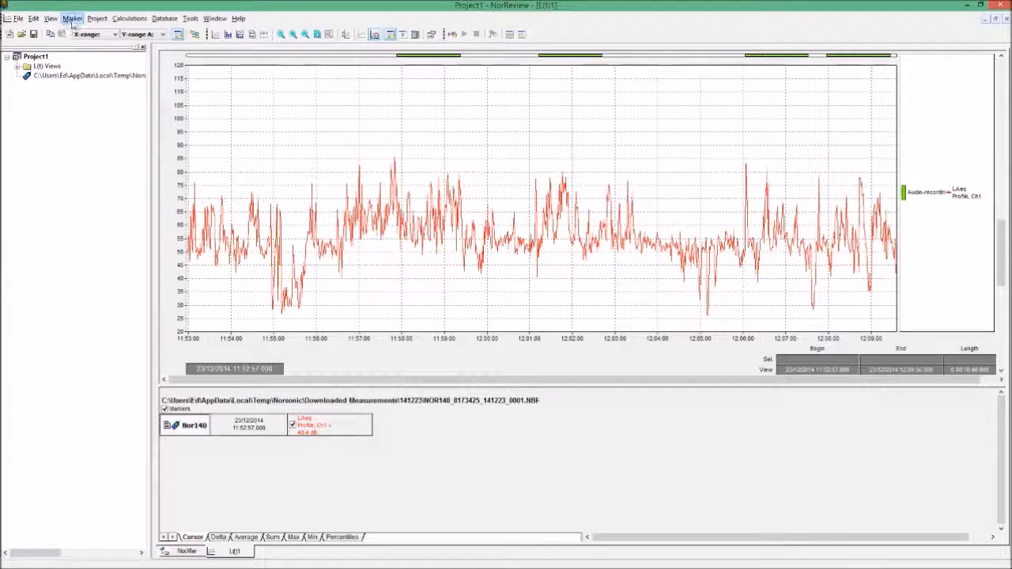
left_click(74, 19)
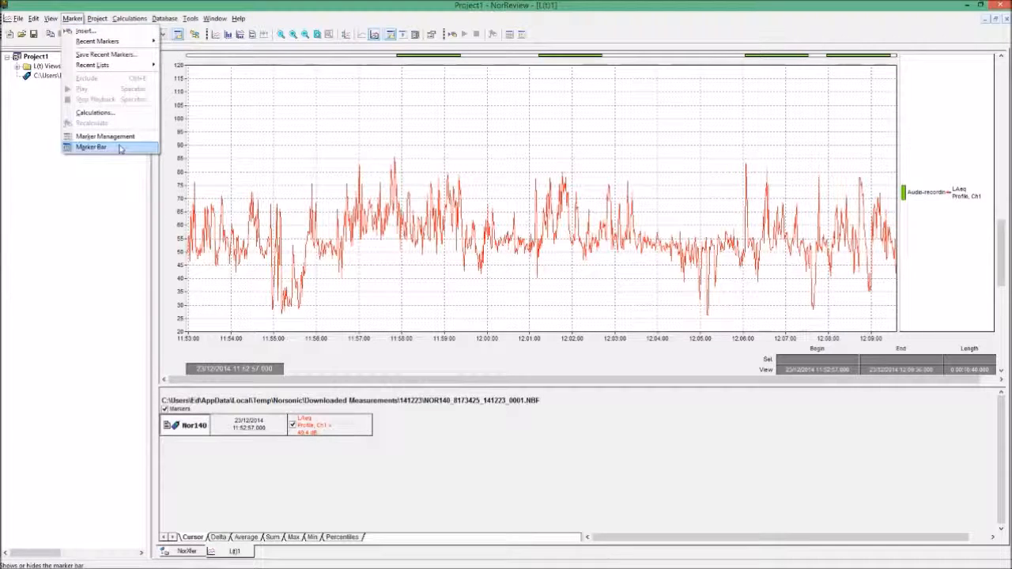
mouse_move(104, 136)
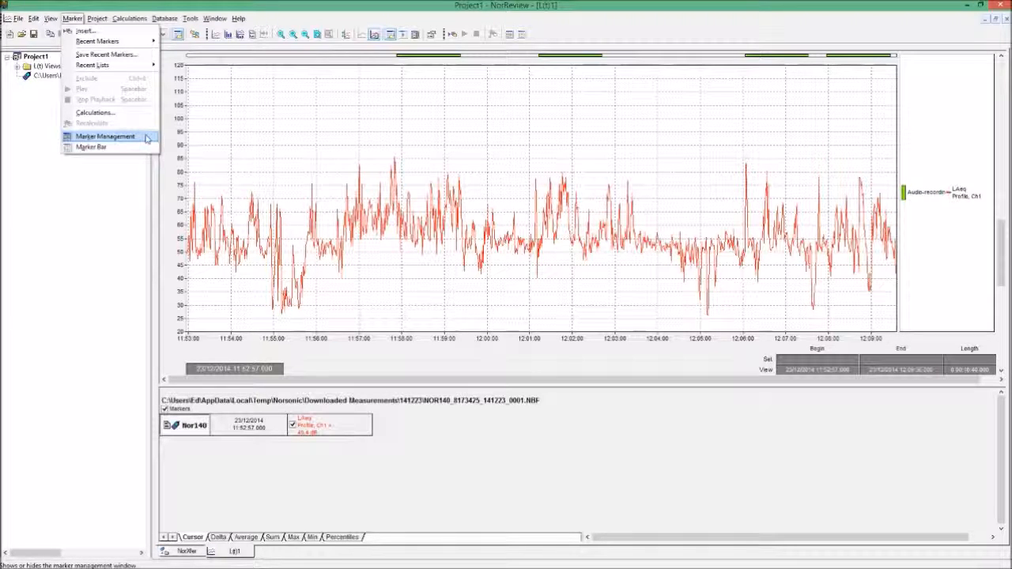
left_click(104, 136)
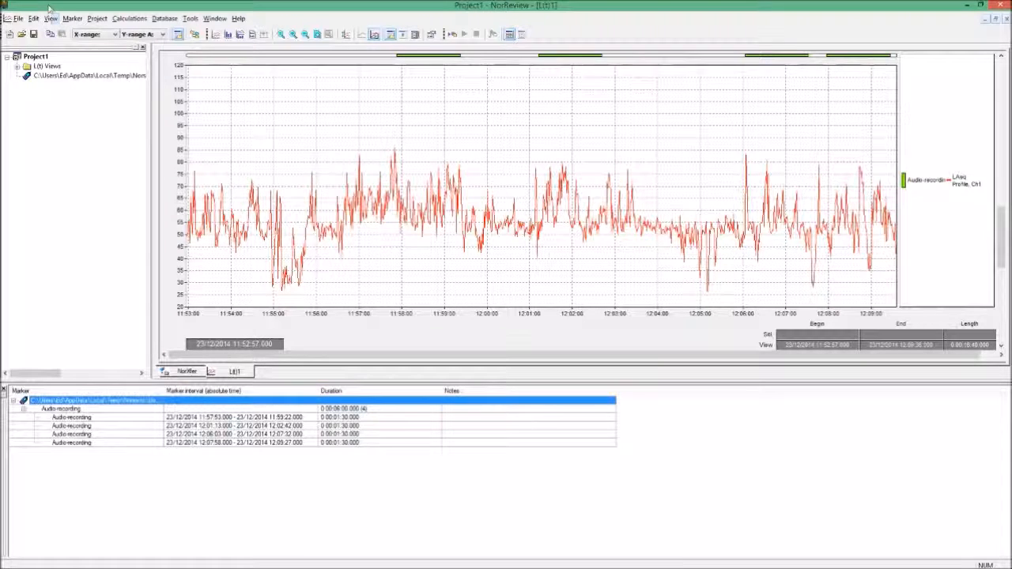
left_click(50, 16)
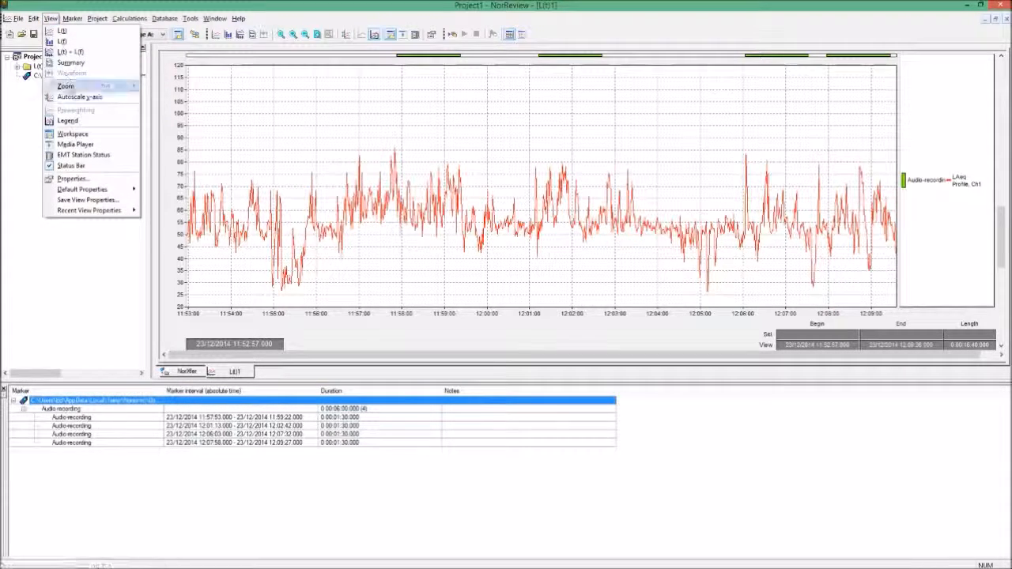
mouse_move(82, 189)
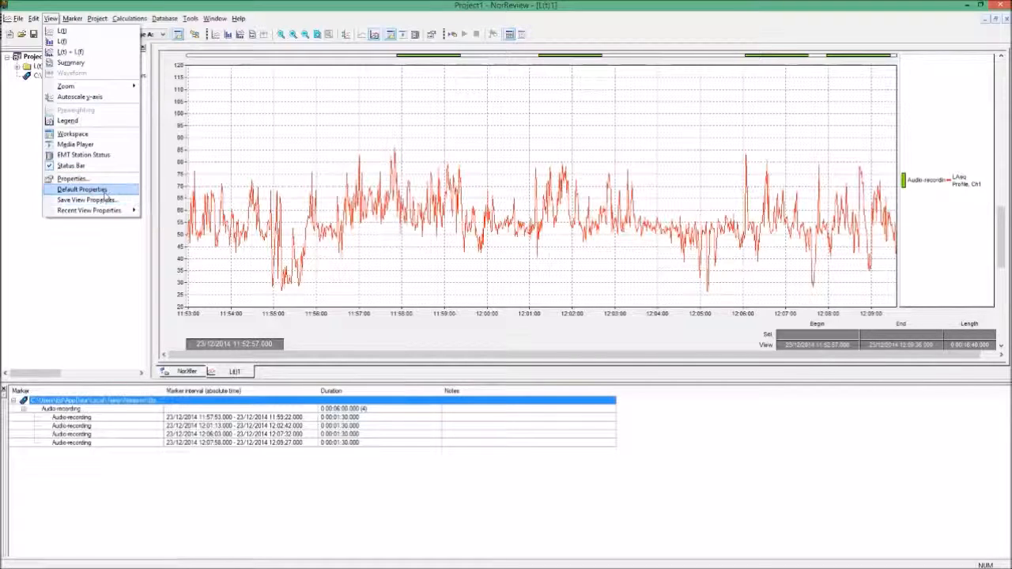